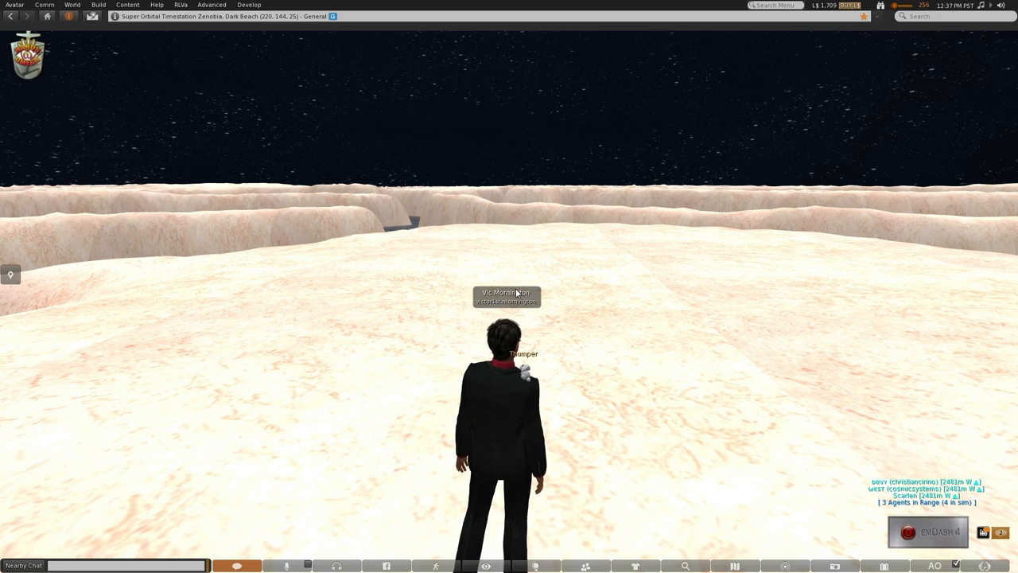
mouse_move(436, 363)
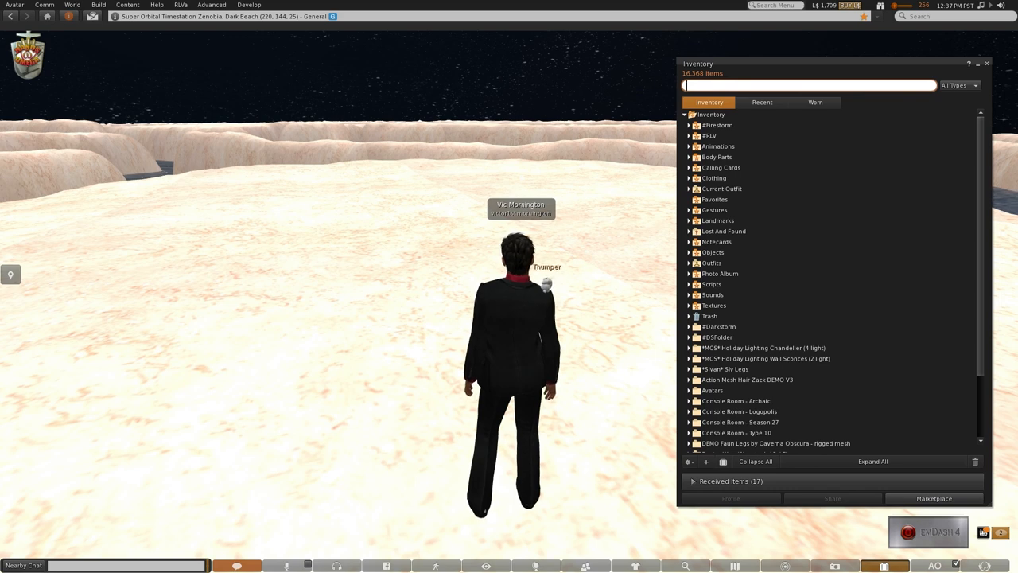
Search inventory for 'thr' and hide the inventory to view the world.
text(three)
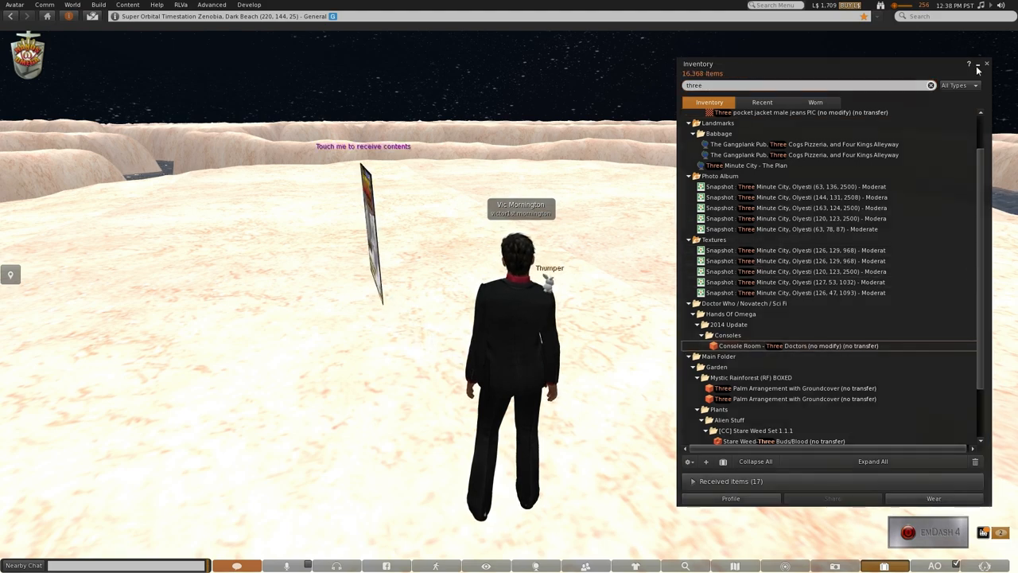
click(976, 64)
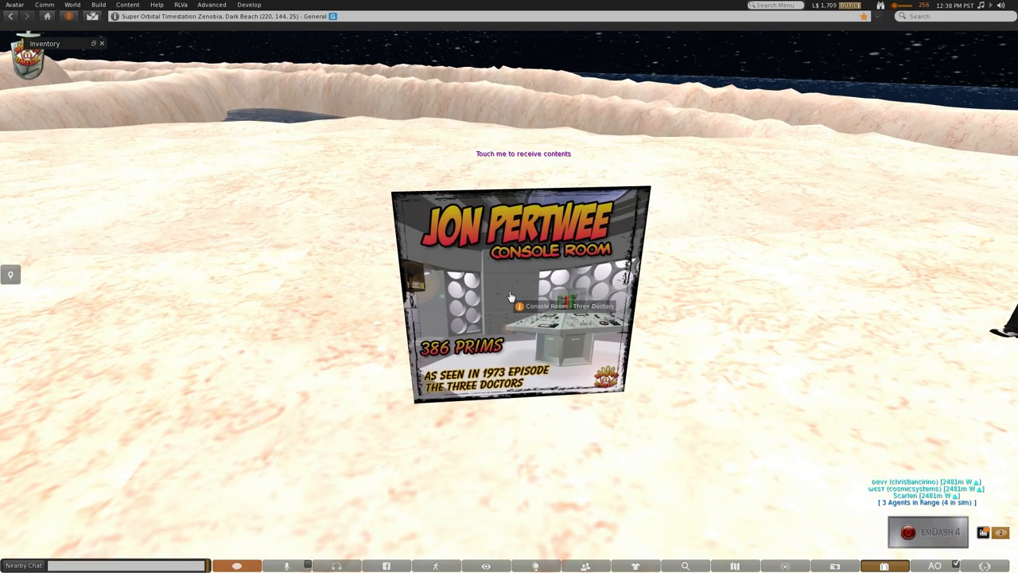
mouse_move(513, 267)
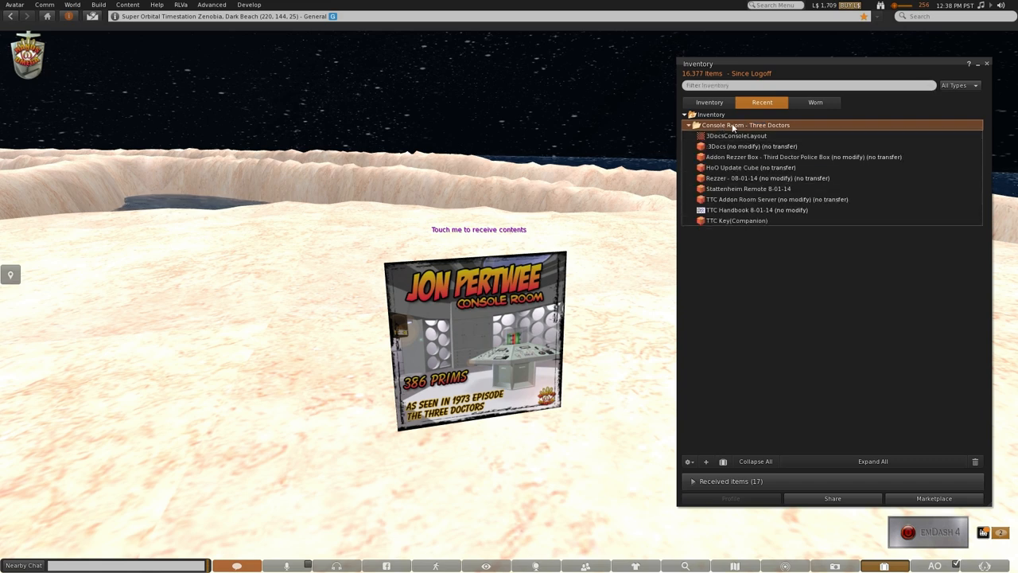
Select the Console Room - Three Doctors folder and its 3Docs item.
click(751, 146)
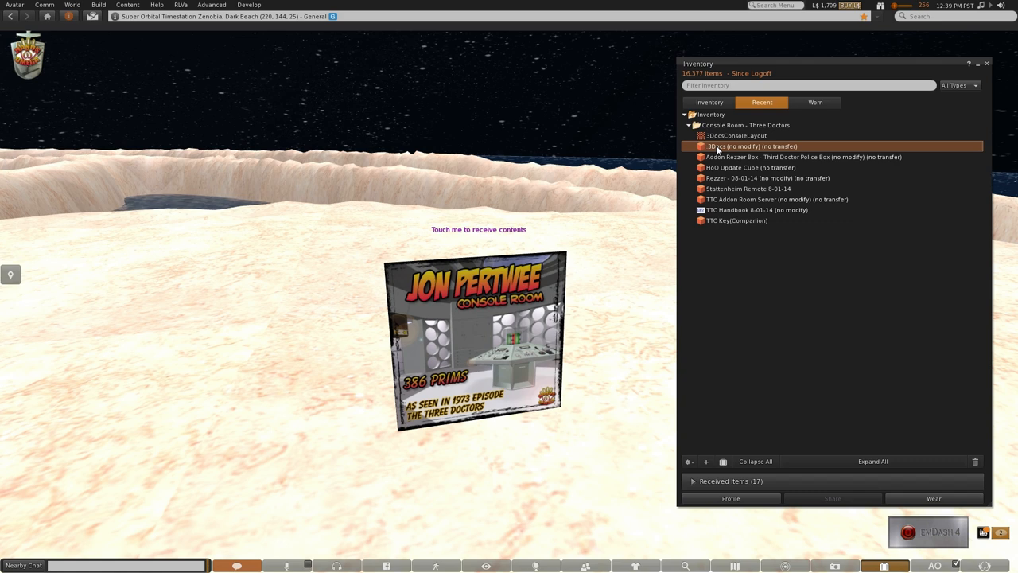
click(803, 156)
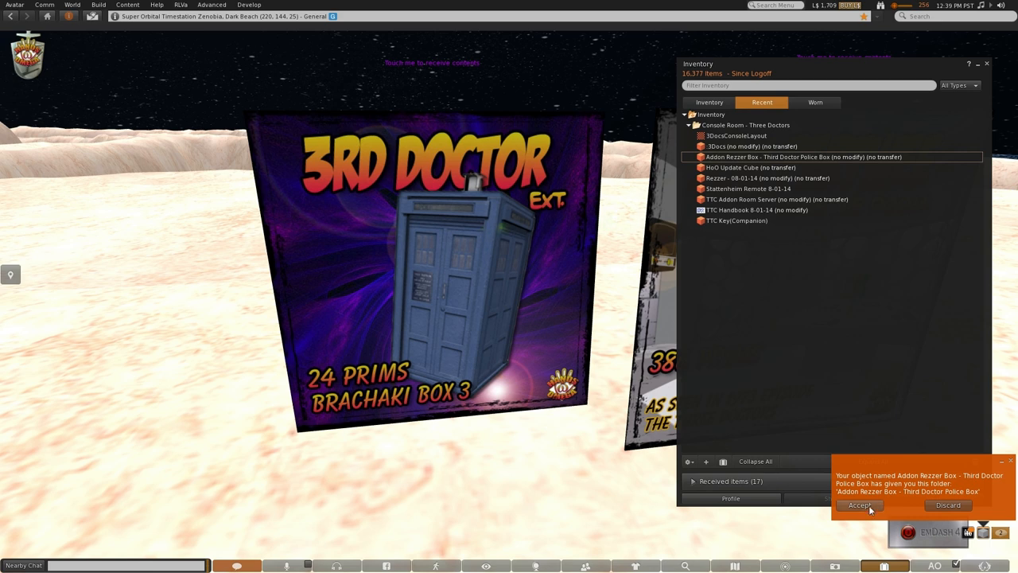
Accept the Third Doctor Police Box folder, select PBDoc3, and delete the rezzer box.
click(859, 505)
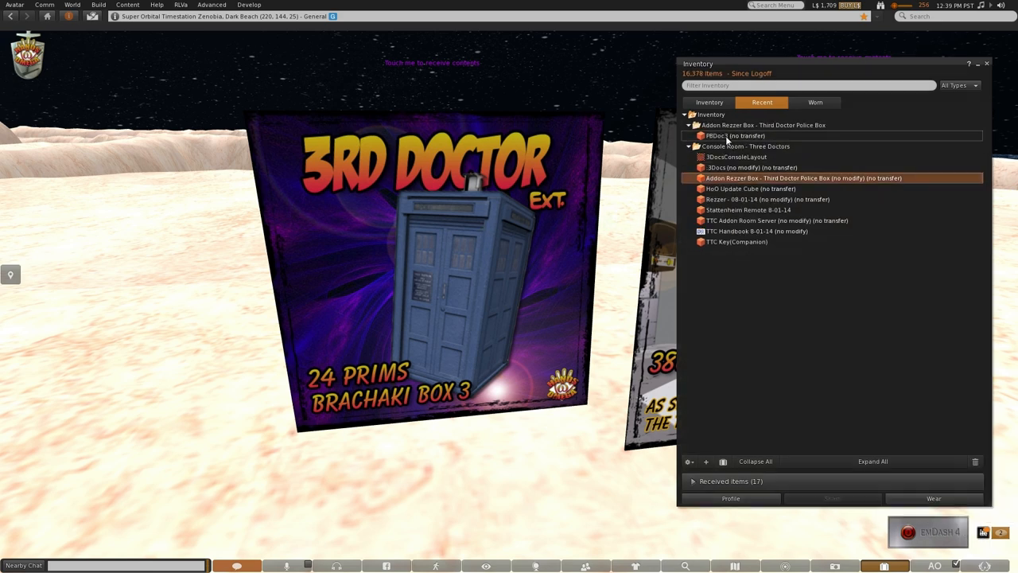
click(735, 135)
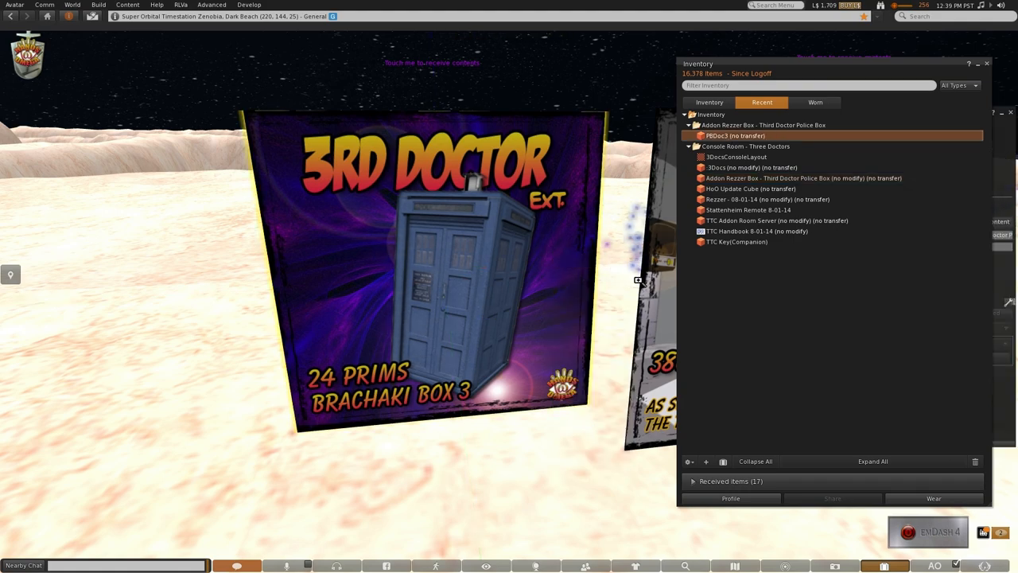
right_click(357, 334)
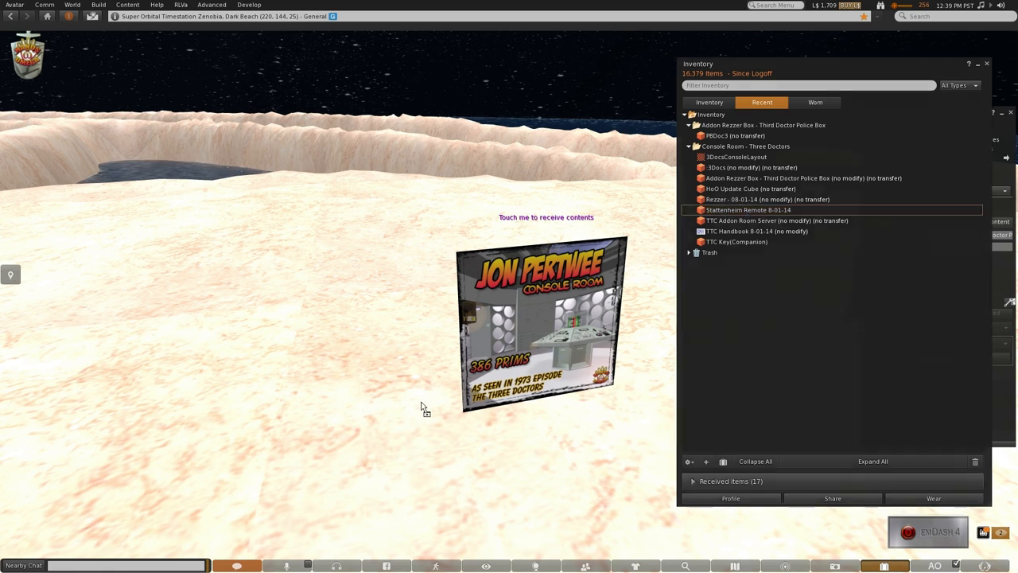
Wear the Stattenheim Remote 8-01-14 HUD and load PBDoc3 into its contents.
double_click(746, 209)
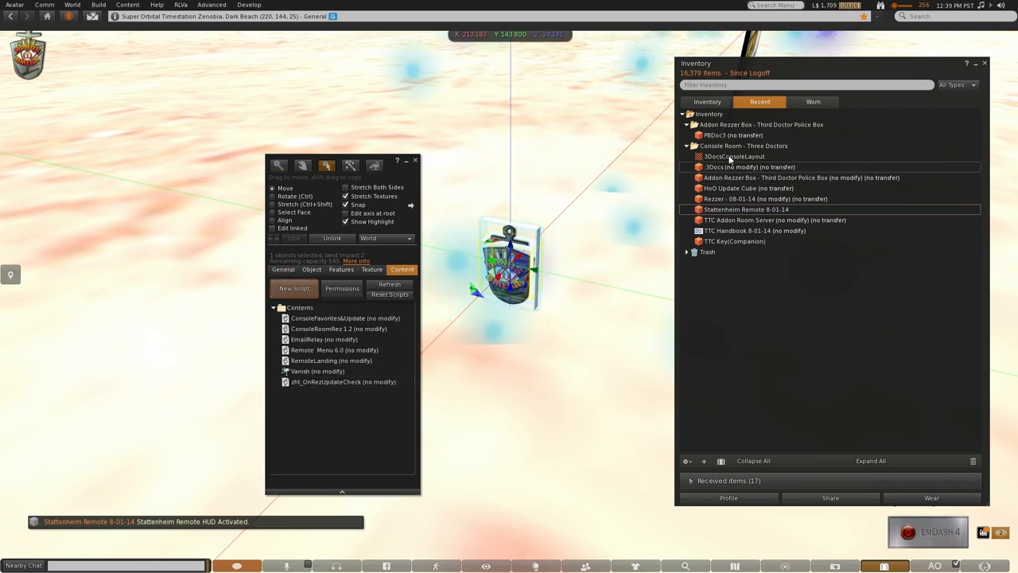
click(730, 135)
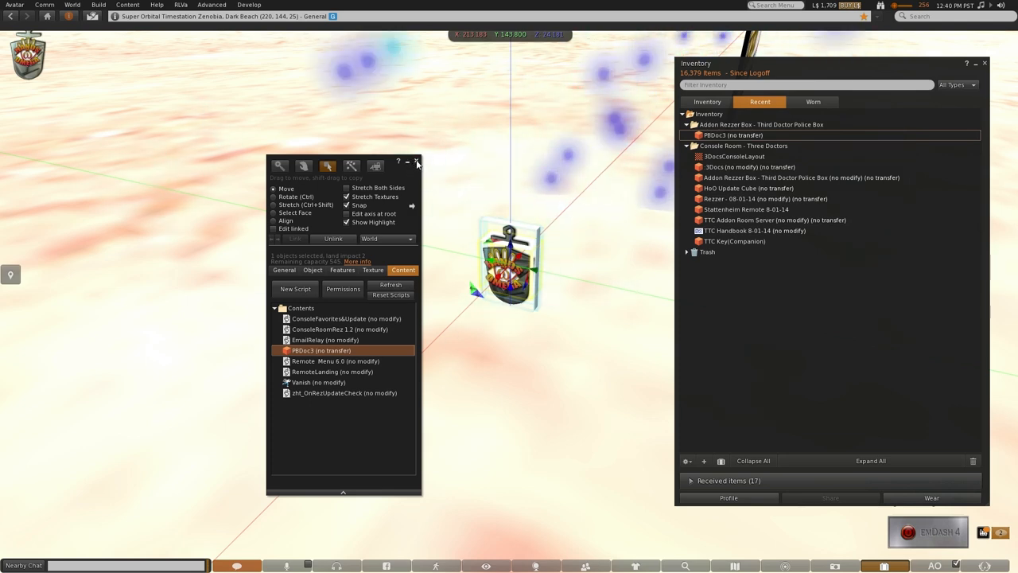
right_click(509, 262)
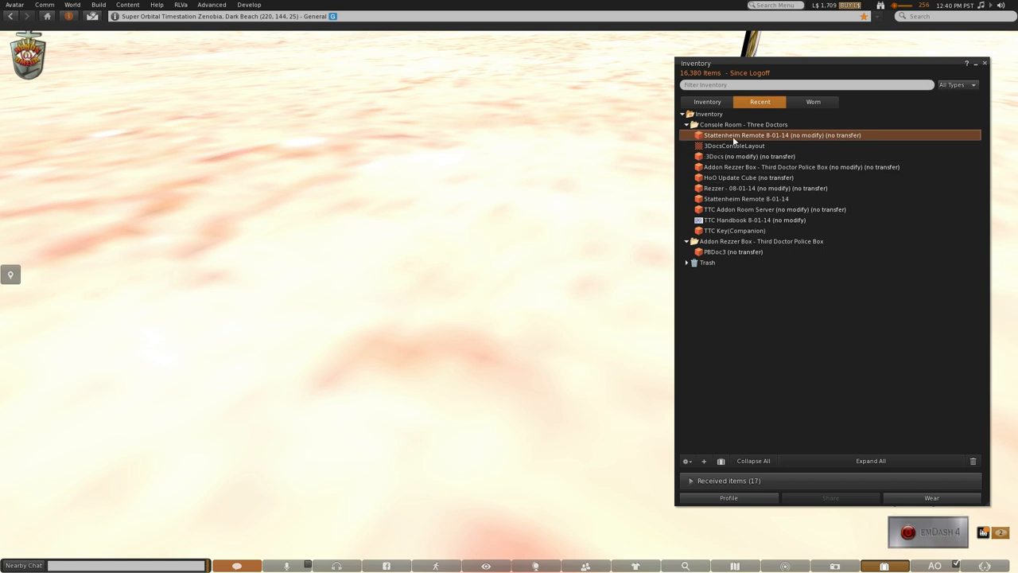
Wear the new Stattenheim Remote copy and view the TTC Handbook item.
right_click(781, 135)
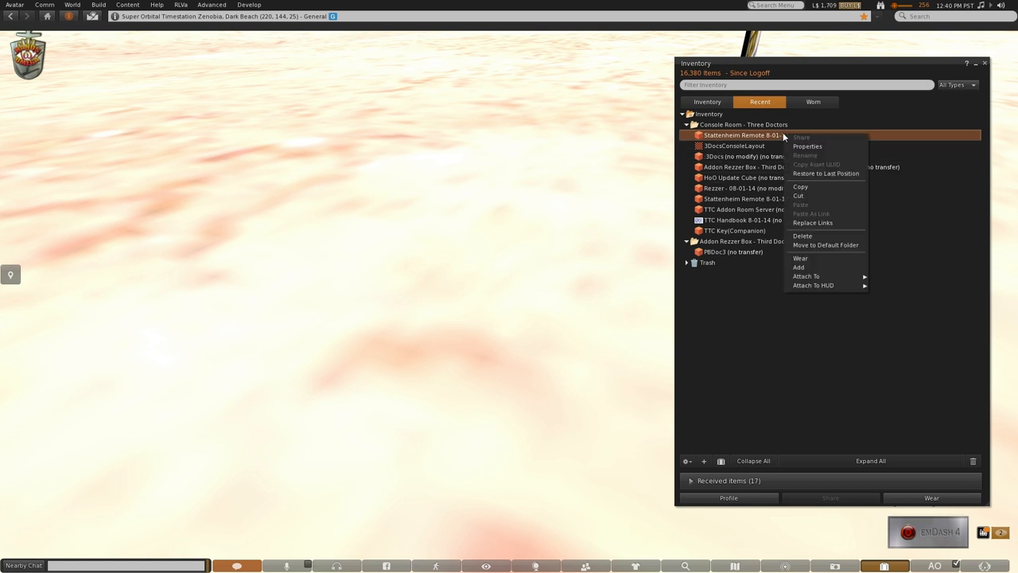
click(187, 280)
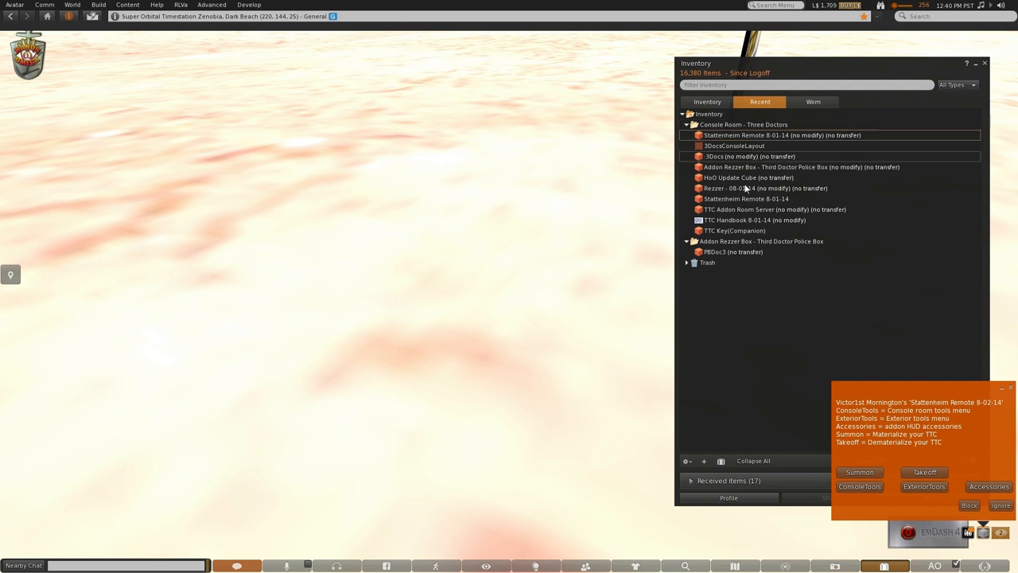
click(754, 219)
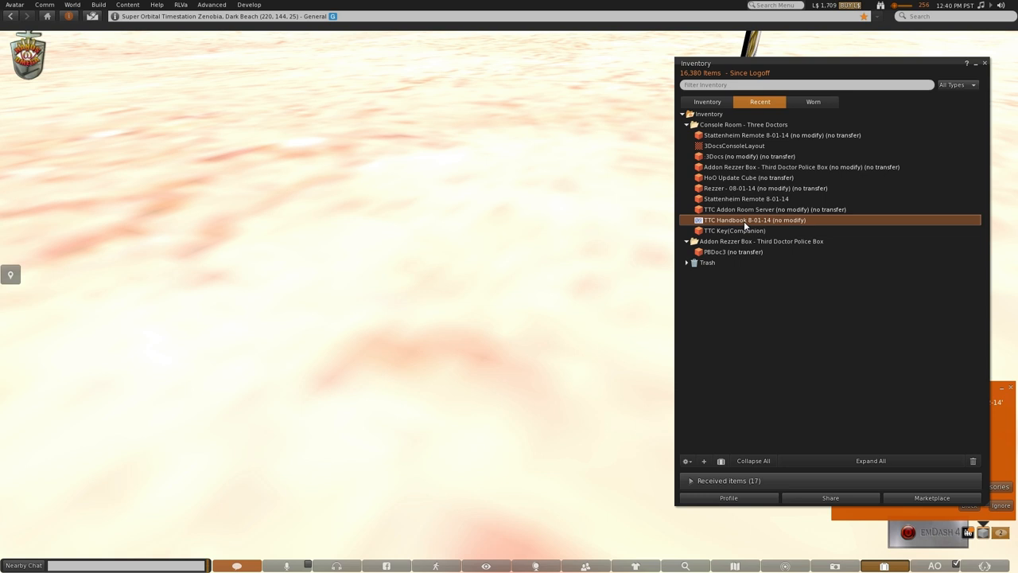
mouse_move(744, 226)
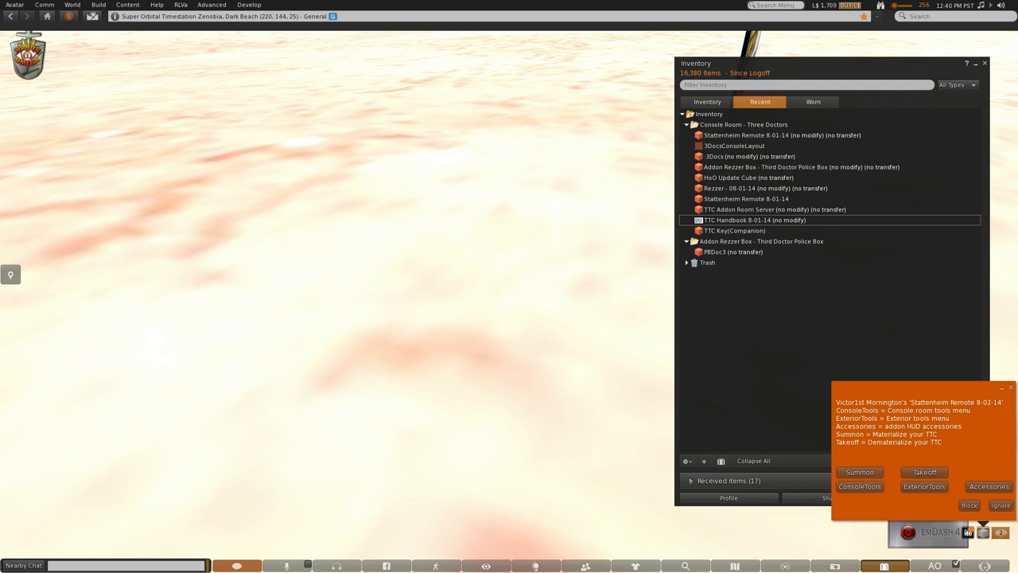
mouse_move(533, 195)
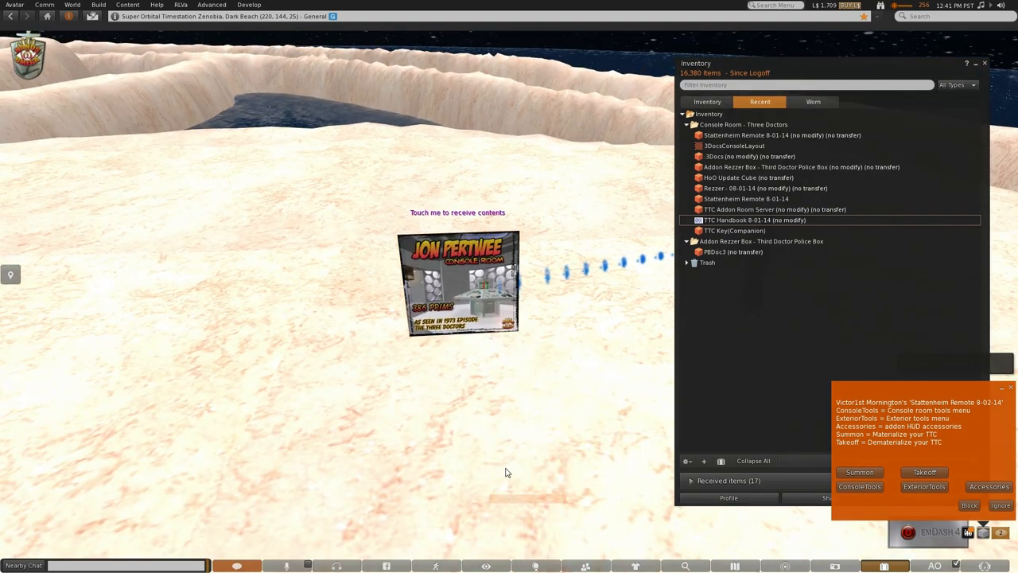
click(458, 282)
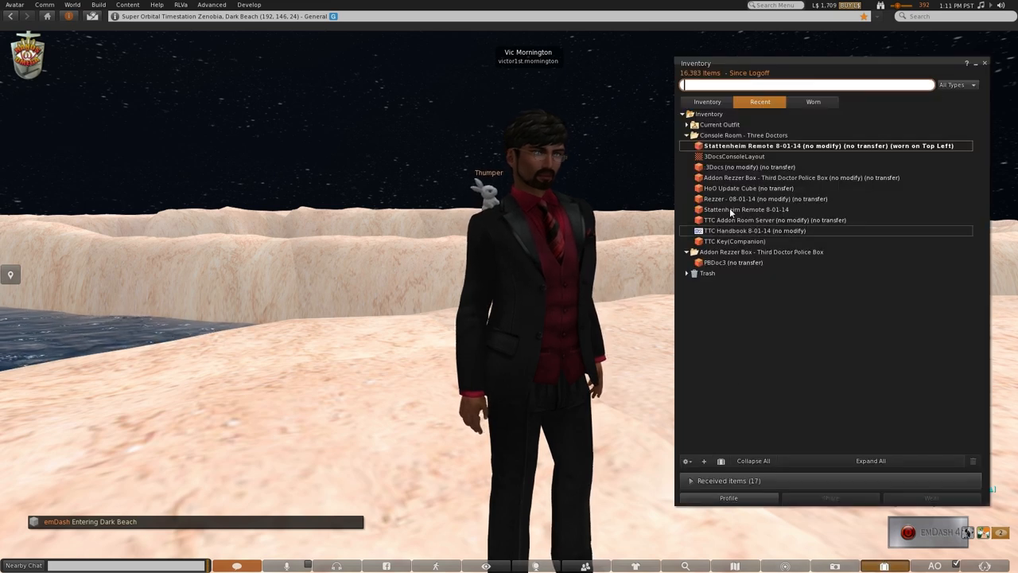
Rez the 3Docs console room rezzer and dismiss its height prompt.
click(734, 167)
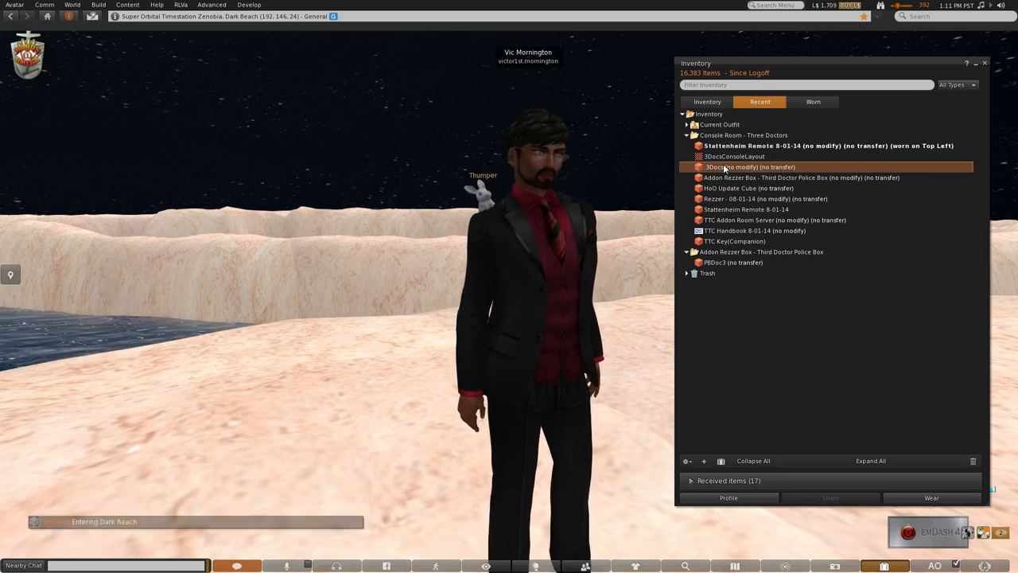
double_click(747, 167)
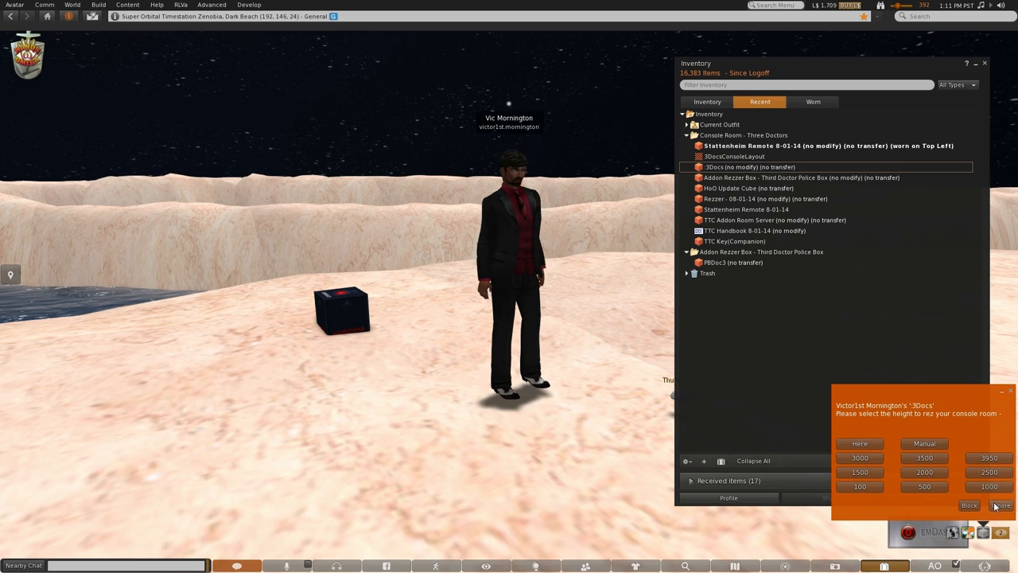
right_click(342, 310)
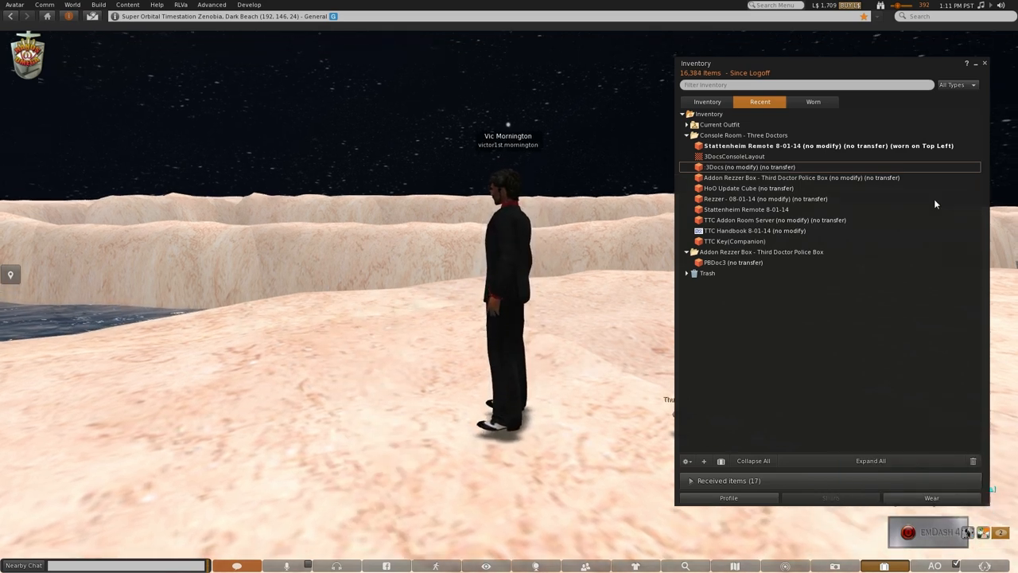
Close the inventory window inside the console room corridors.
click(975, 64)
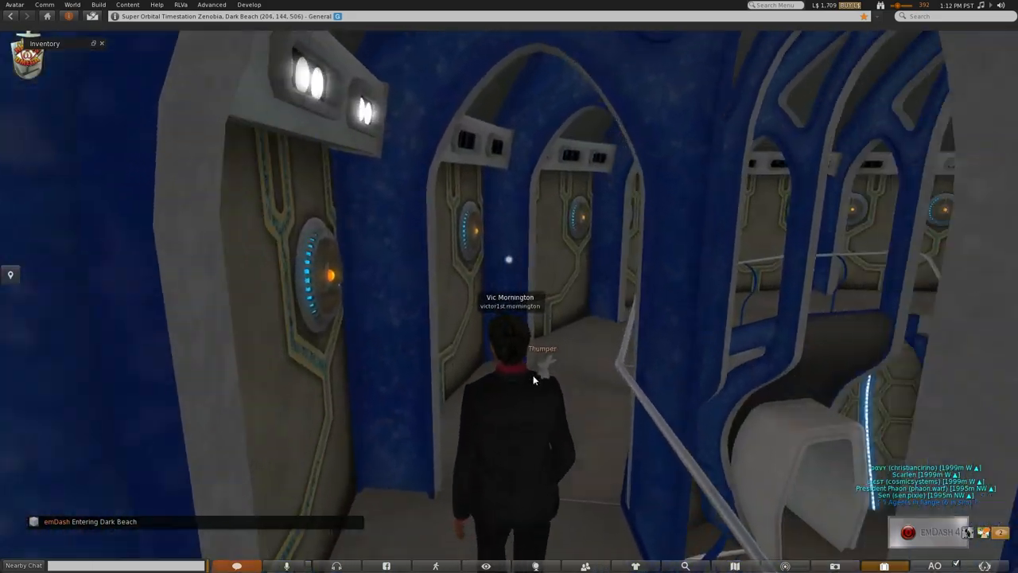
key(W)
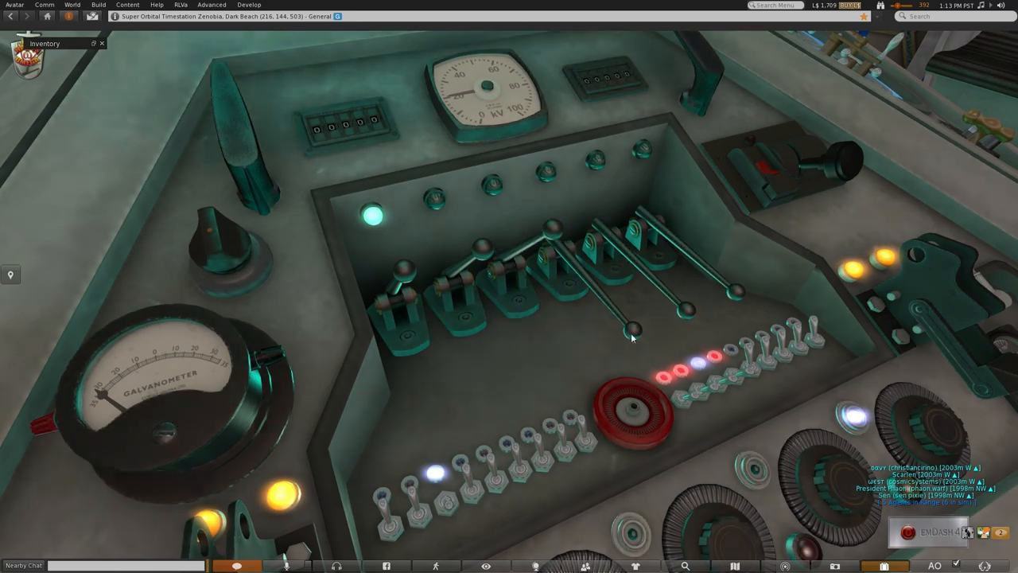
Operate a console lever to reach role-play mode.
click(632, 330)
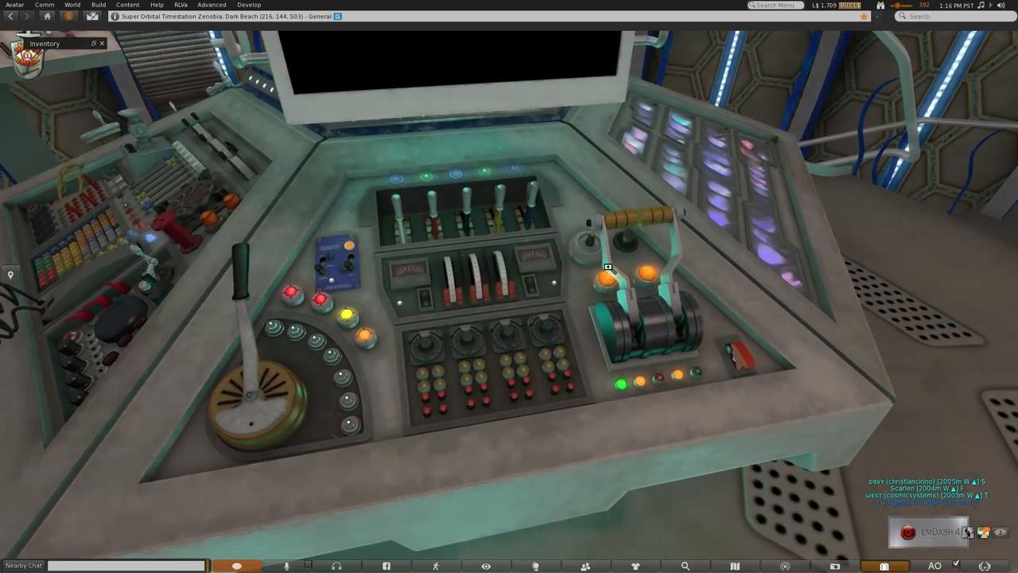
Power the Smith II console off, choose PowerOn, then Lock it.
click(636, 278)
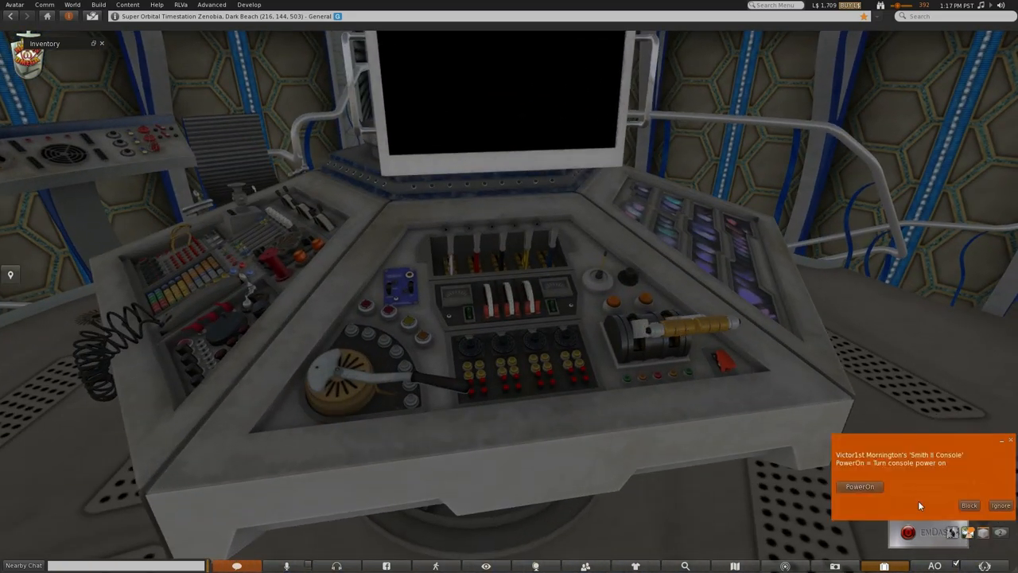
click(860, 486)
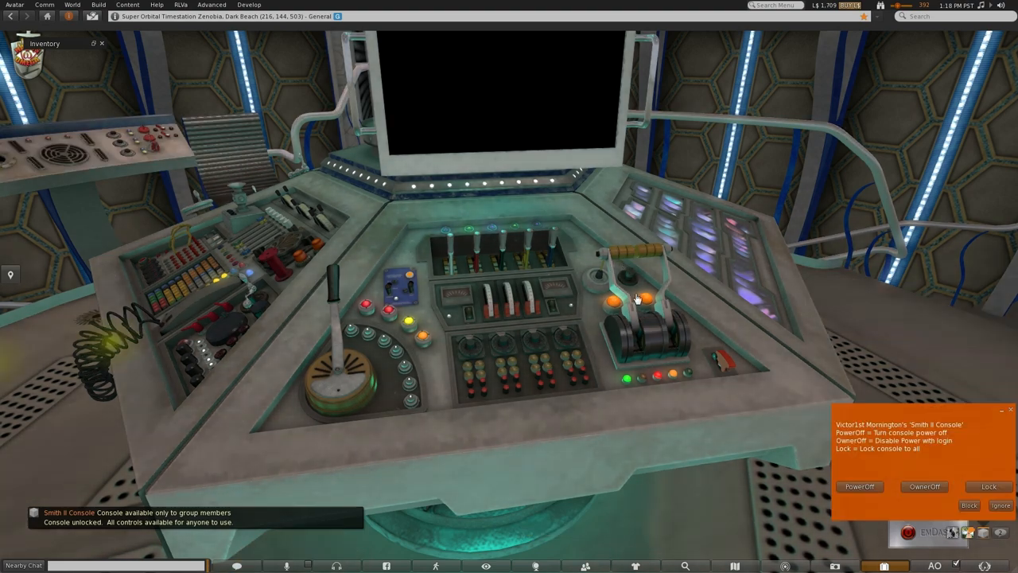
click(989, 486)
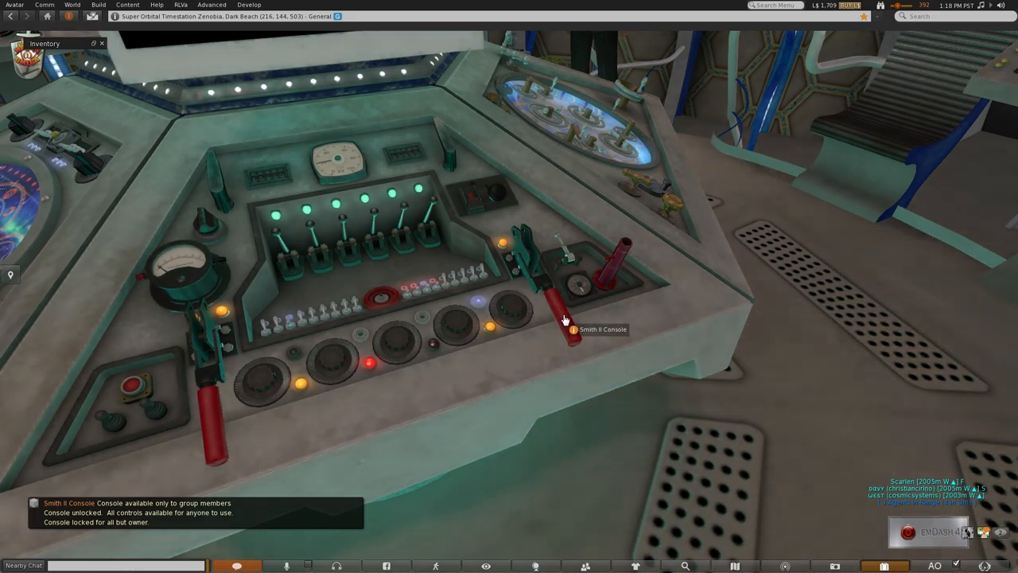
Work the red lever and pick a console menu option for flight choices.
click(573, 326)
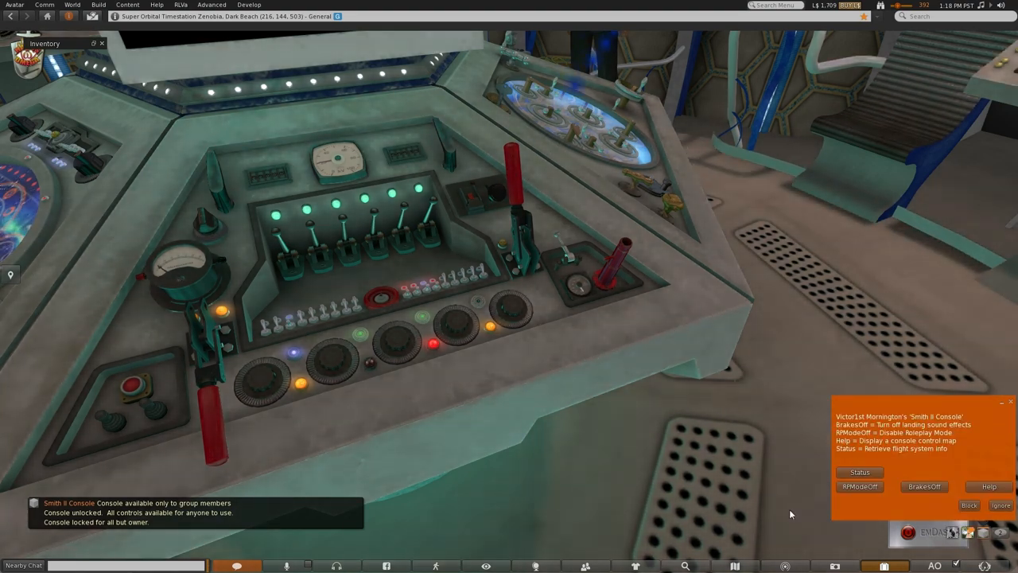
click(923, 486)
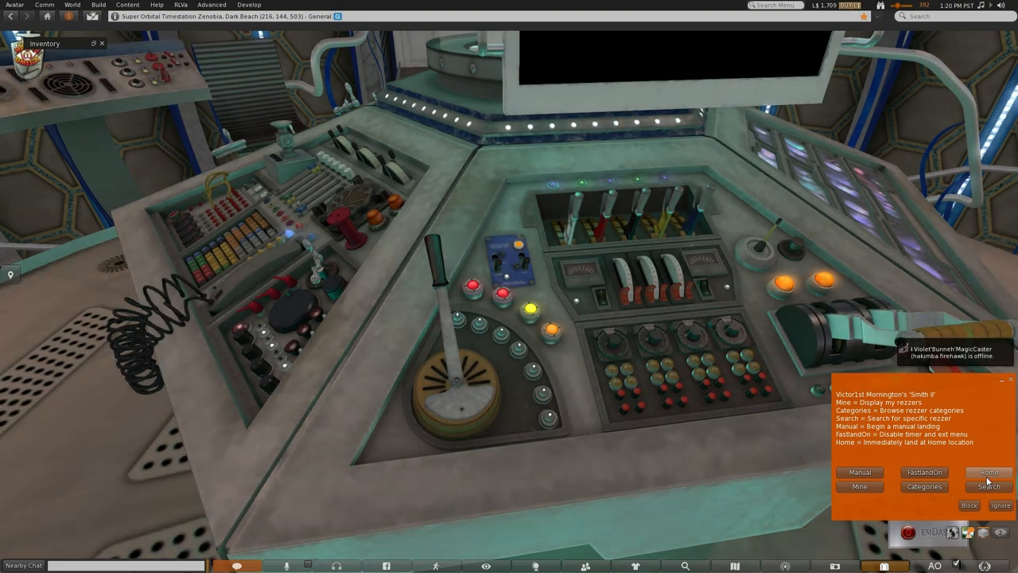
click(924, 487)
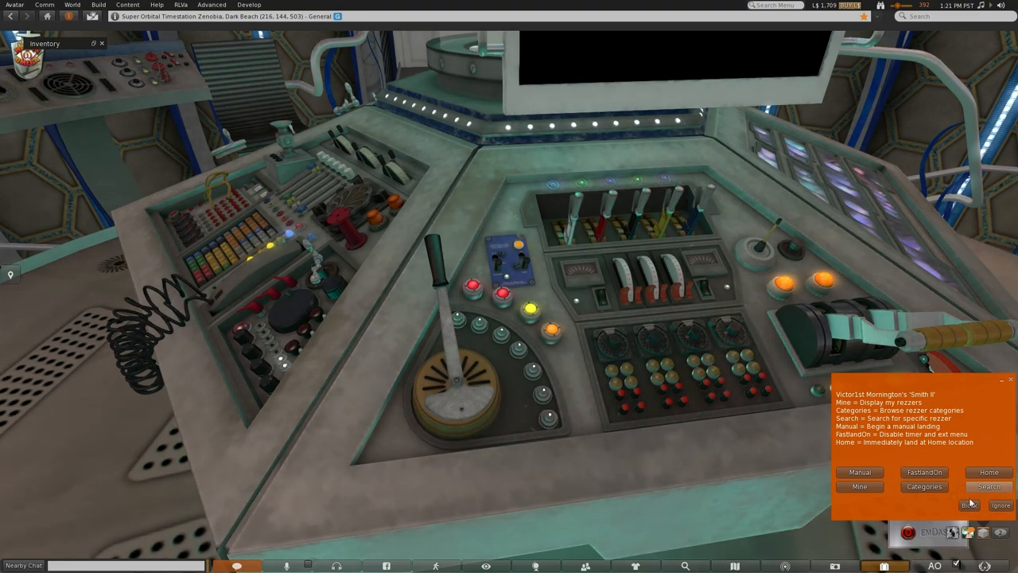
click(923, 486)
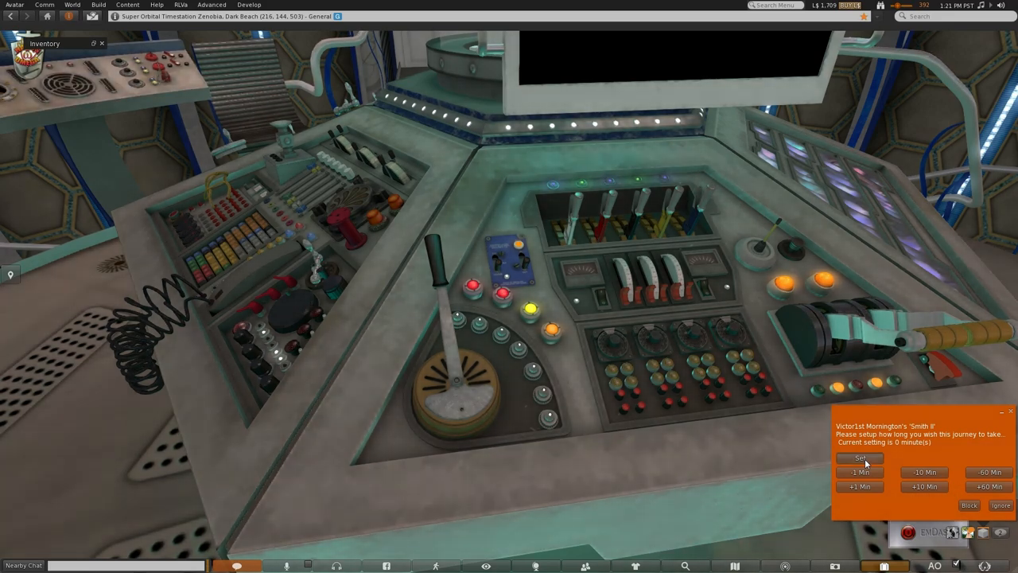
Keep the journey time at zero minutes and pick the police box exterior form.
click(859, 459)
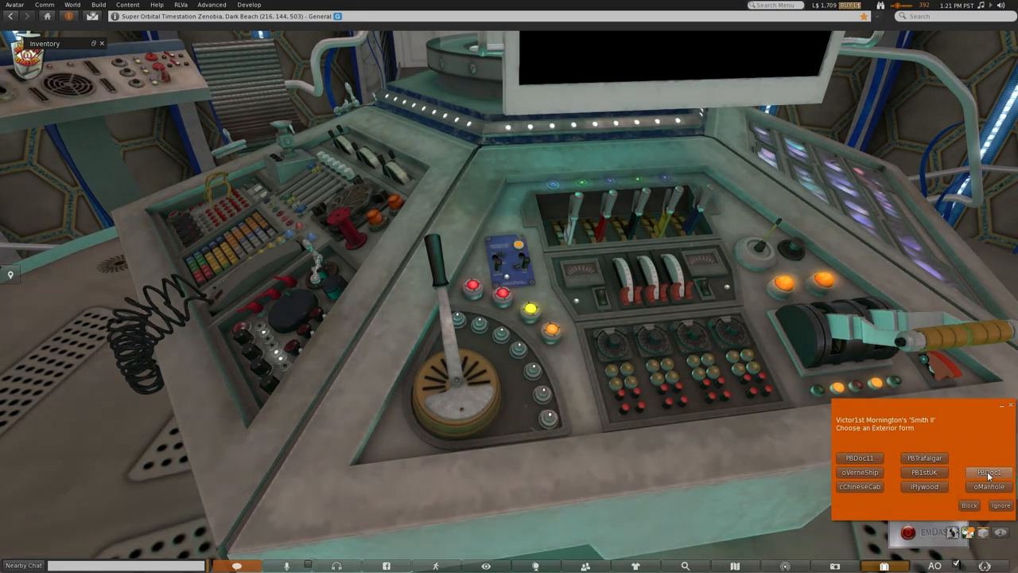
click(988, 471)
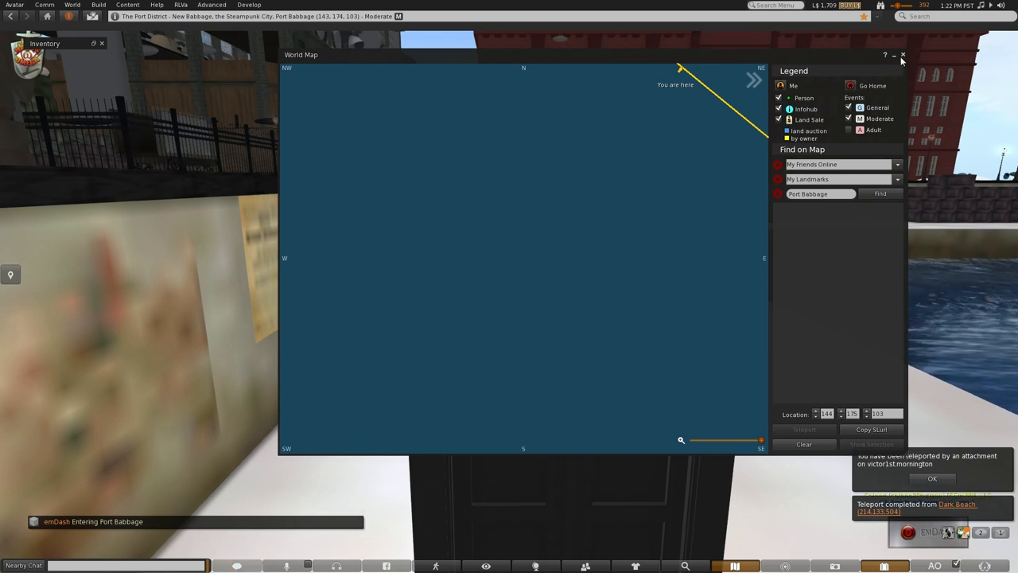
Close the World Map after landing in Port Babbage as a police box.
click(902, 54)
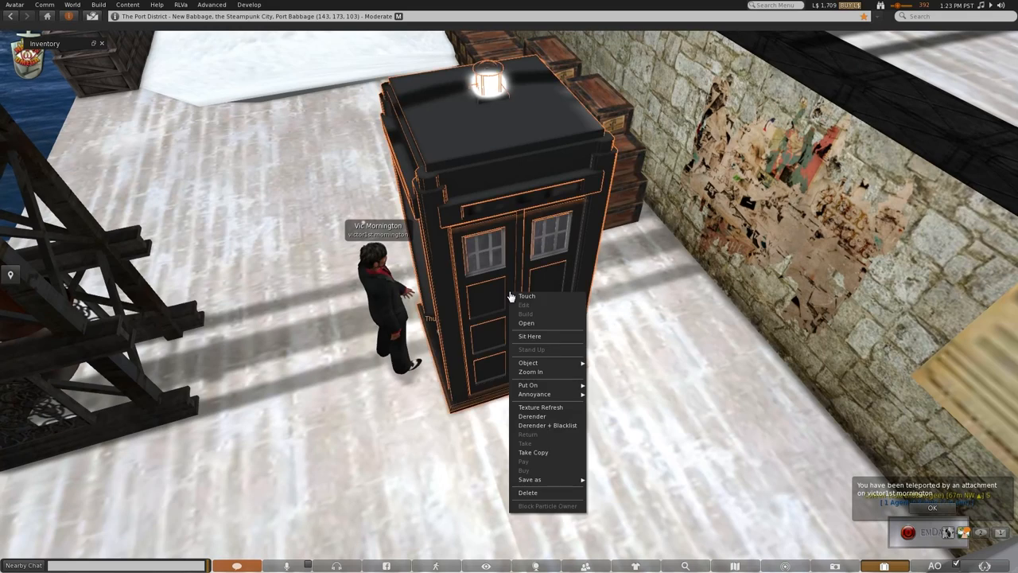
mouse_move(535, 394)
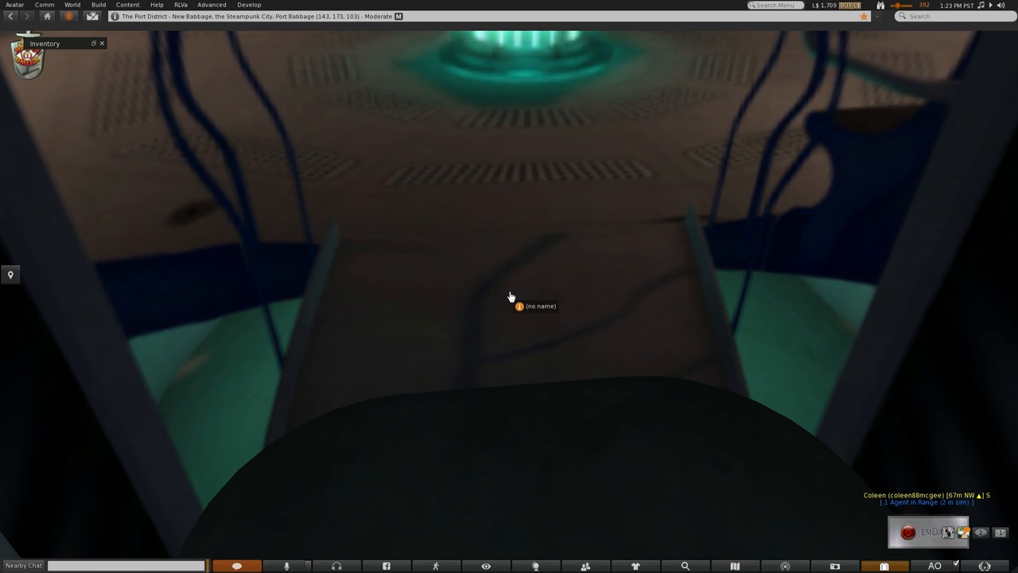
mouse_move(506, 298)
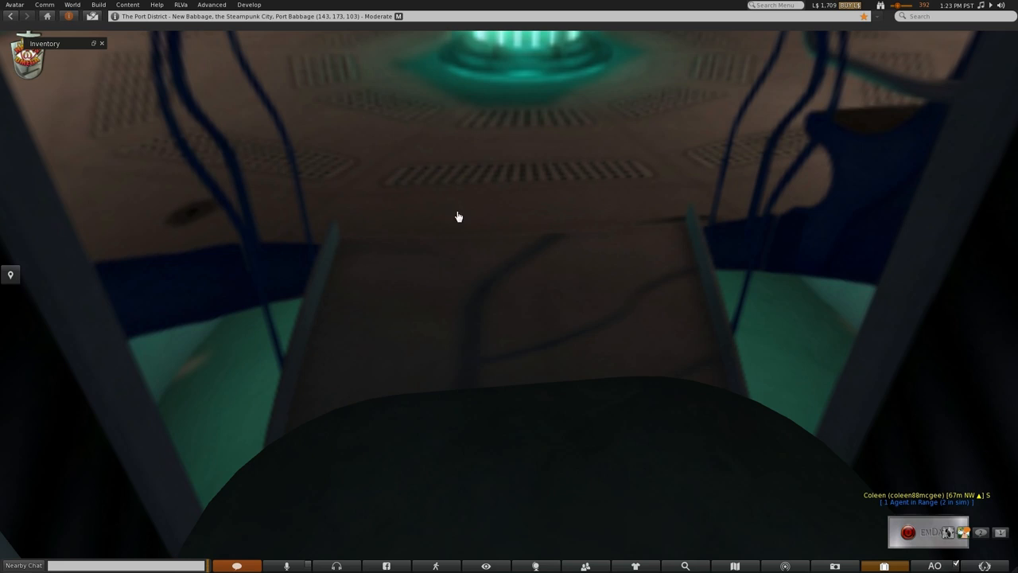
mouse_move(363, 196)
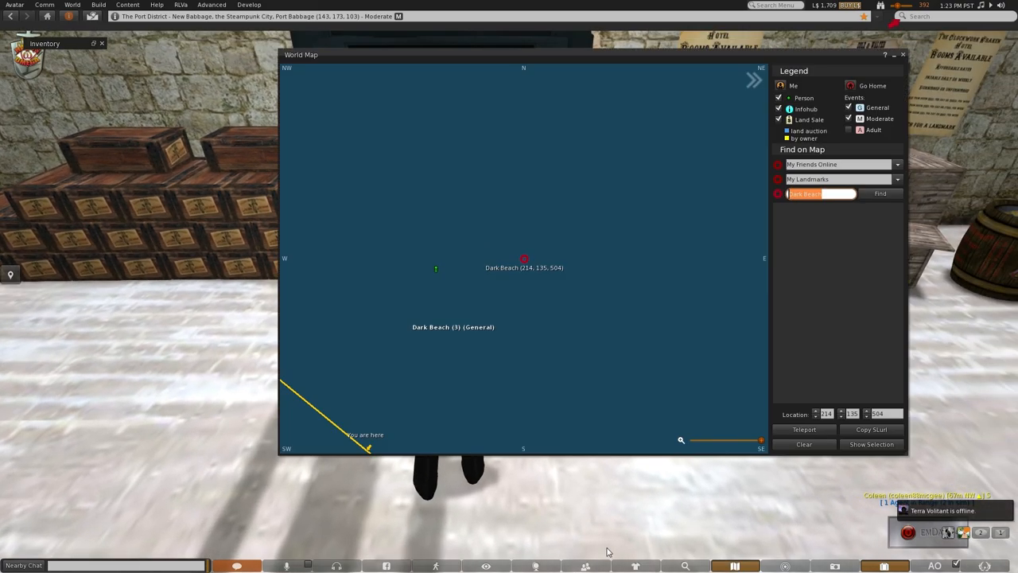
Teleport back to Dark Beach from the World Map and close the map.
click(804, 429)
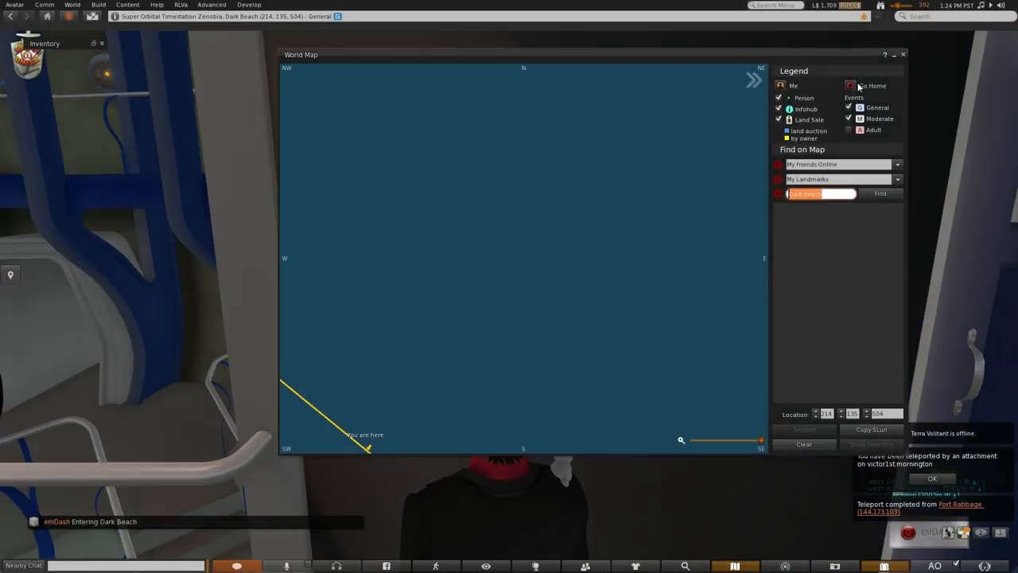
click(903, 54)
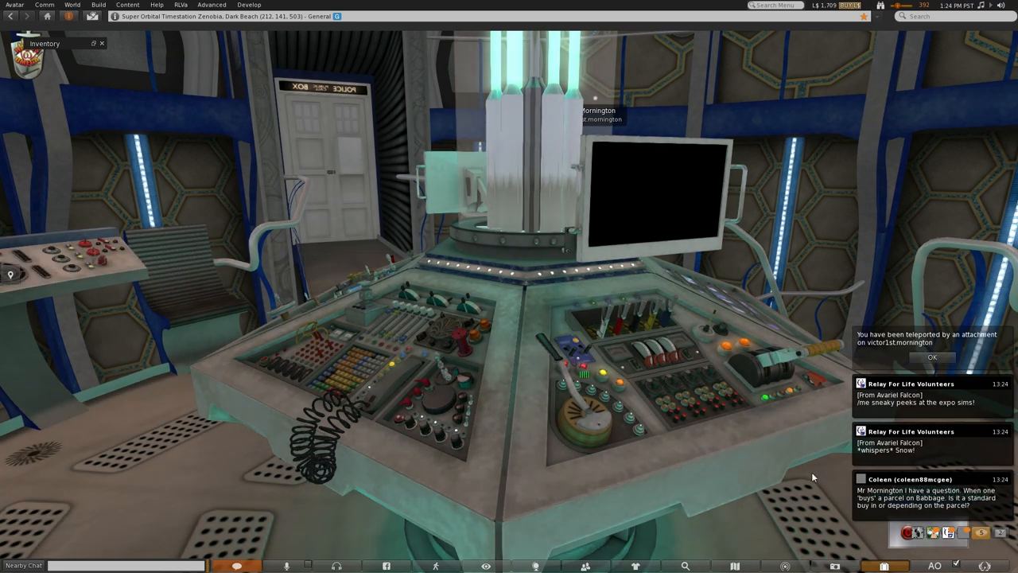
Use the console's return option to stand beside the Smith 2 console.
click(932, 357)
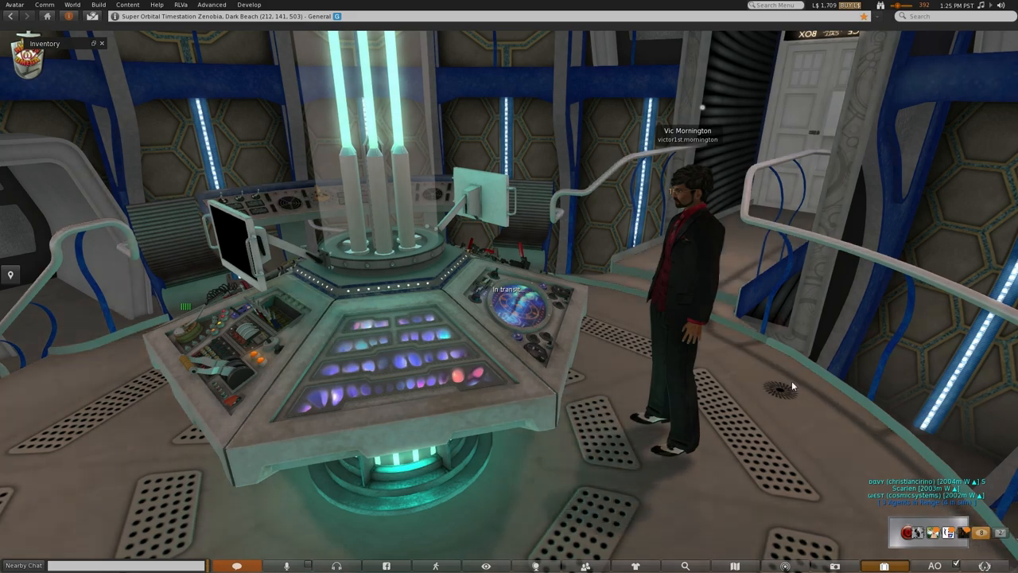
mouse_move(354, 278)
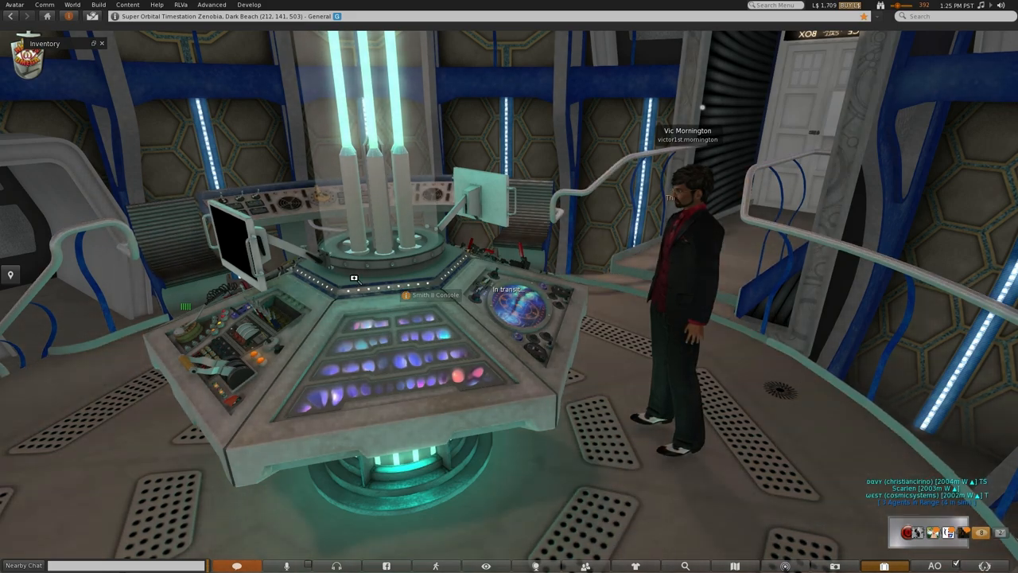